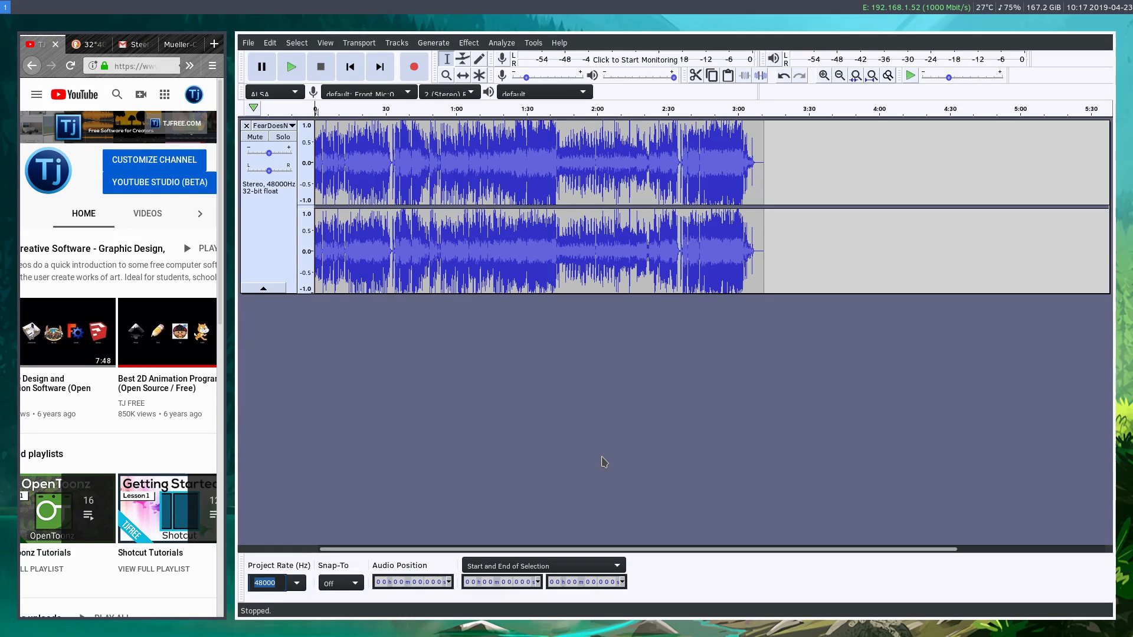
{"action": "mouse_move", "coordinate": [410, 386]}
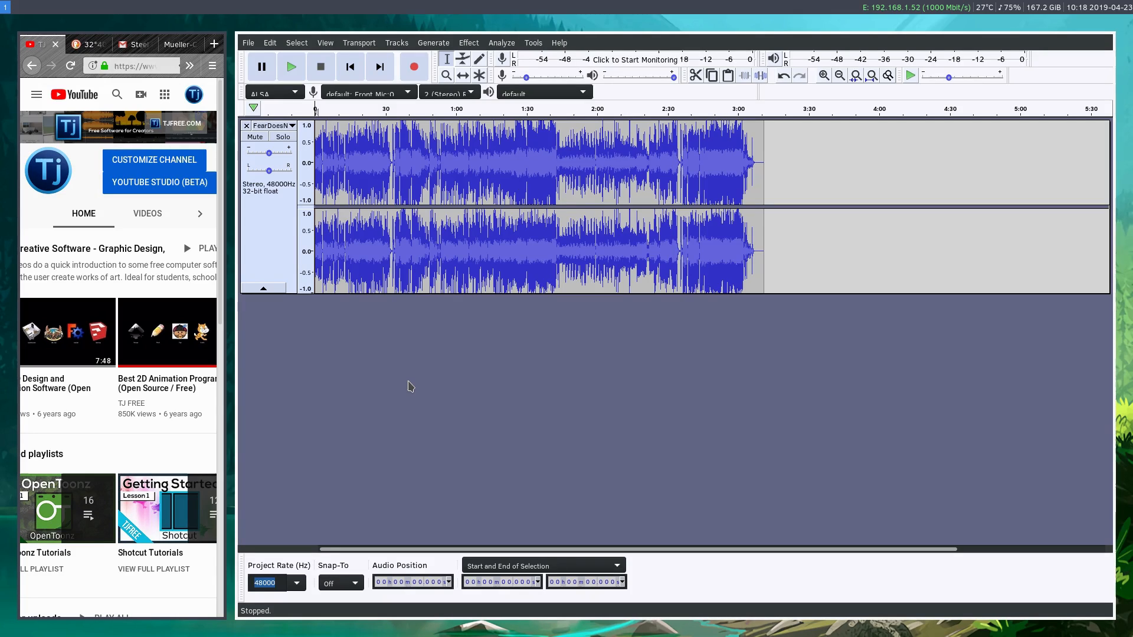
- Play the song from about 1:40 and drop a point label near two minutes
{"action": "left_click", "coordinate": [547, 108]}
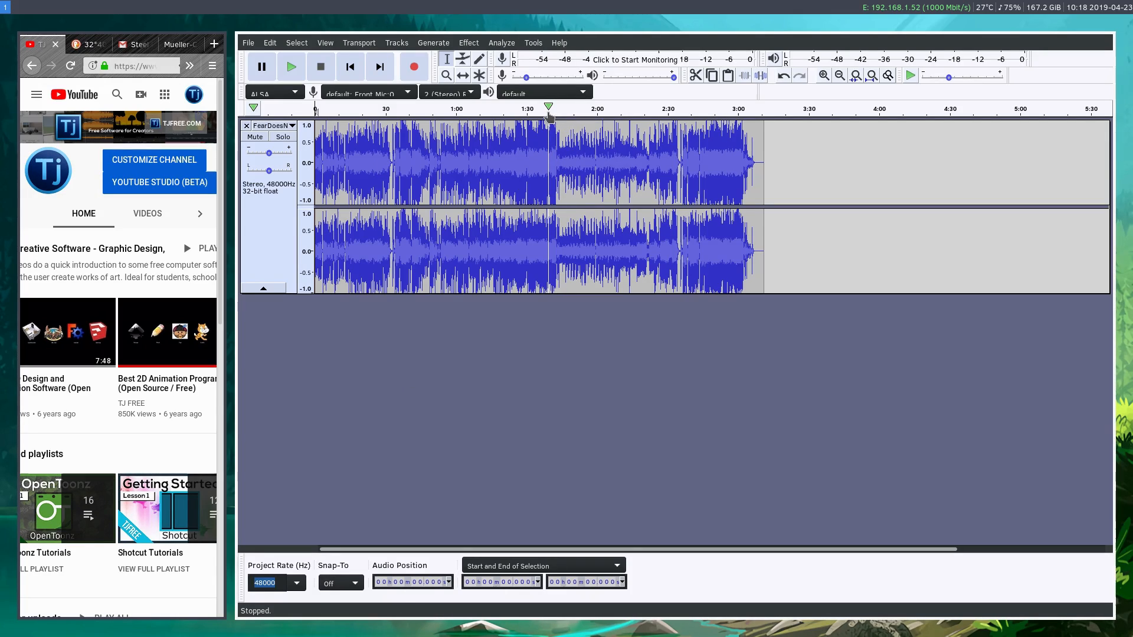
{"action": "left_click", "coordinate": [291, 66]}
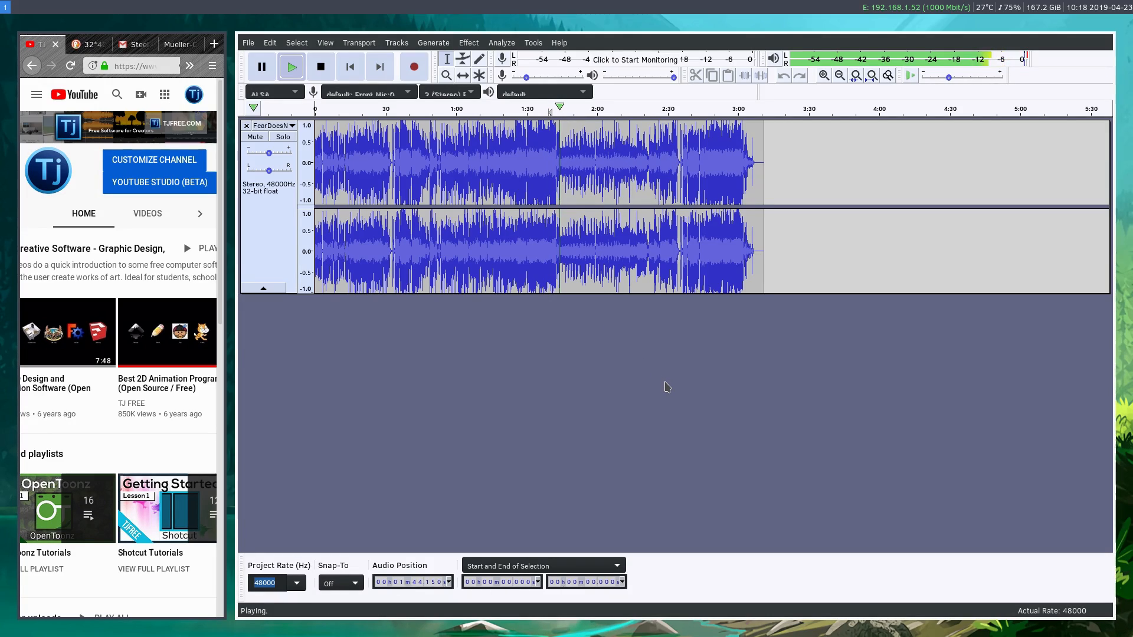
{"action": "key", "text": "ctrl+b"}
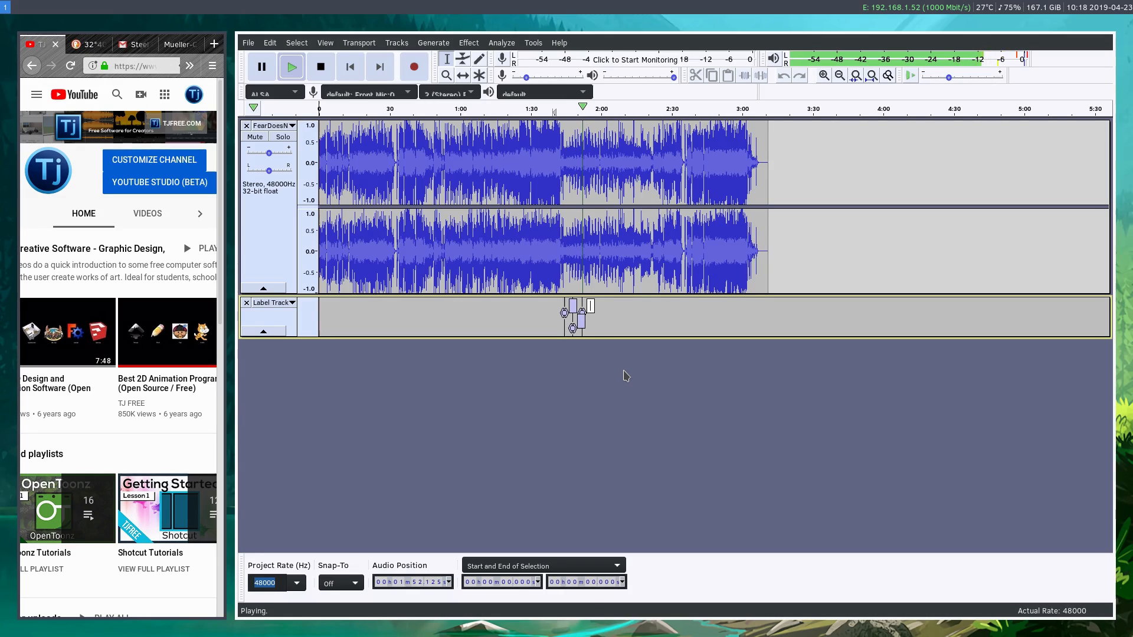
- Pause, zoom in on the labels and name the first two 'Soft Part' and 'Building'
{"action": "left_click", "coordinate": [262, 66]}
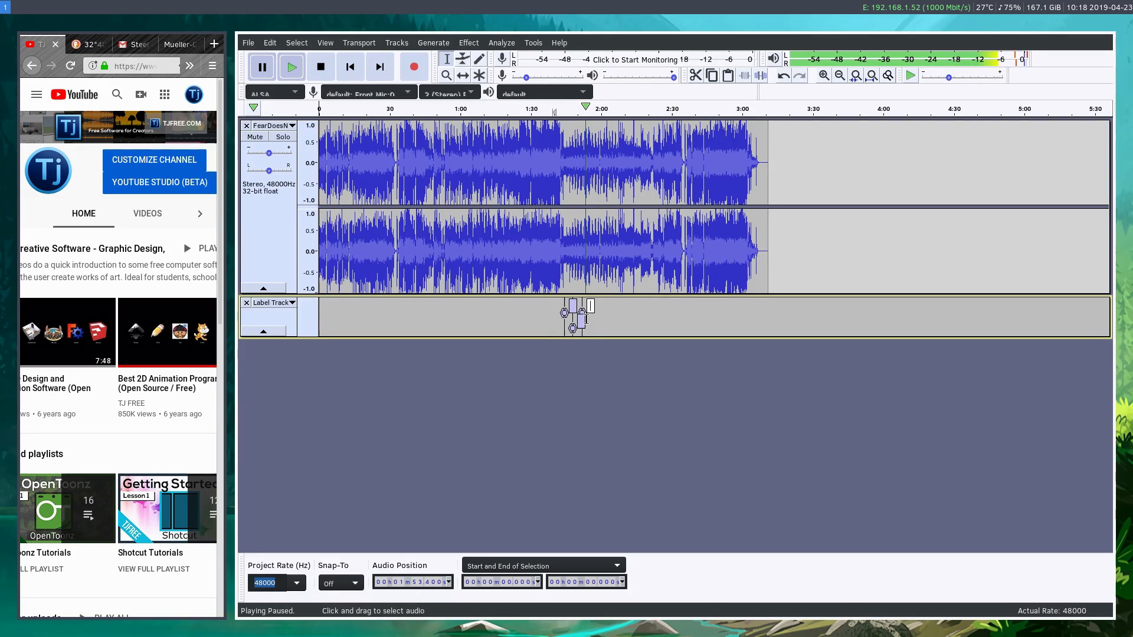
{"action": "left_click", "coordinate": [480, 59]}
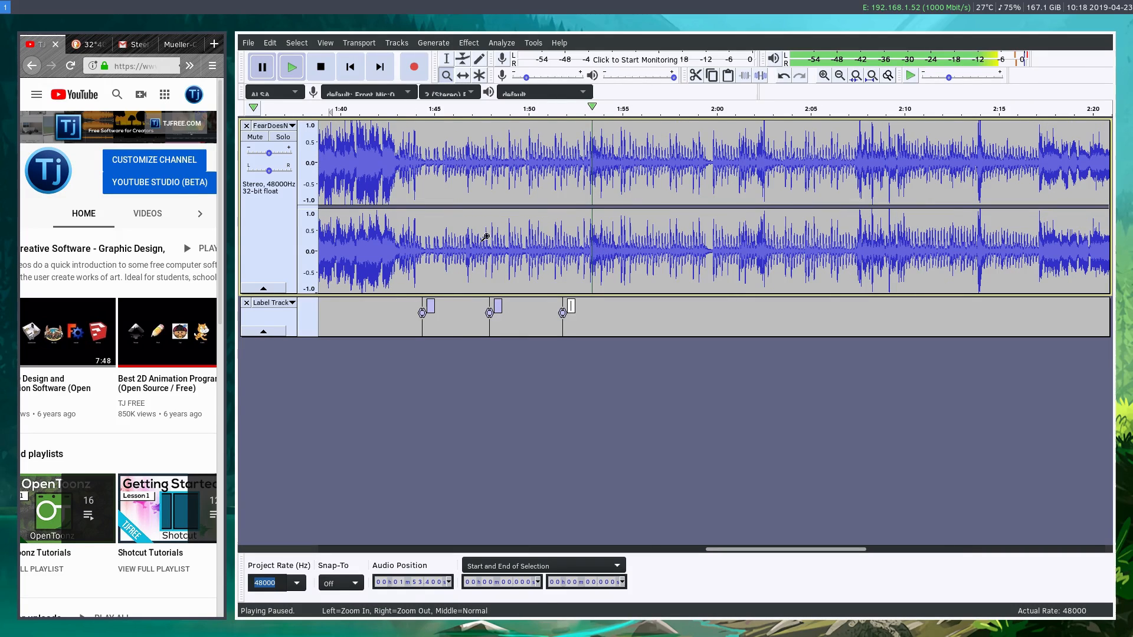
{"action": "left_click", "coordinate": [446, 59]}
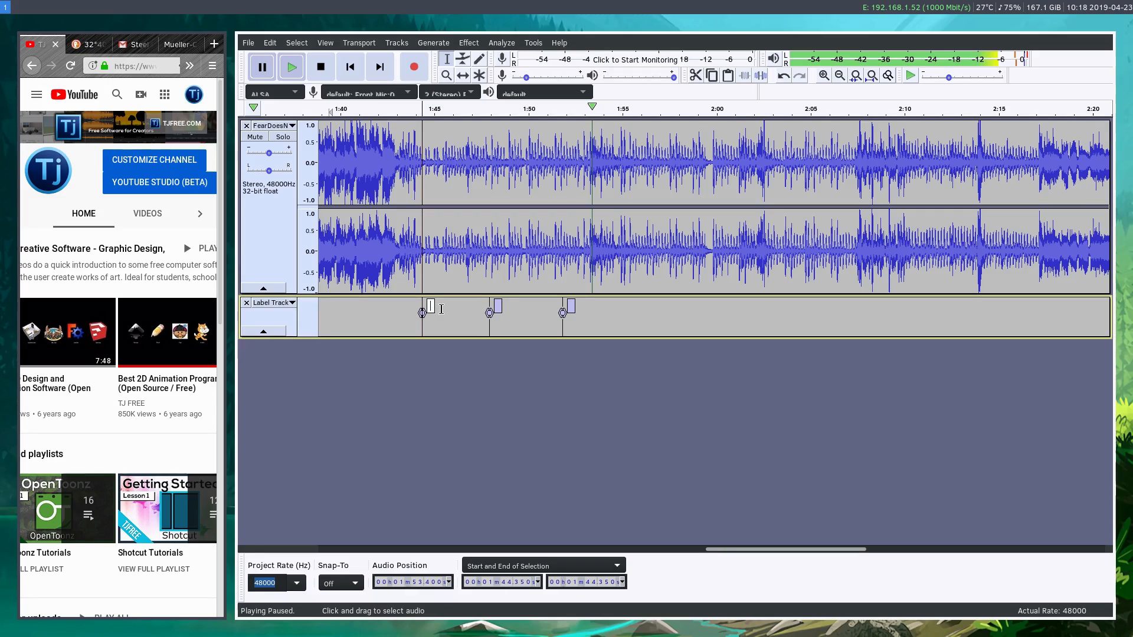
{"action": "type", "text": "Sqrt"}
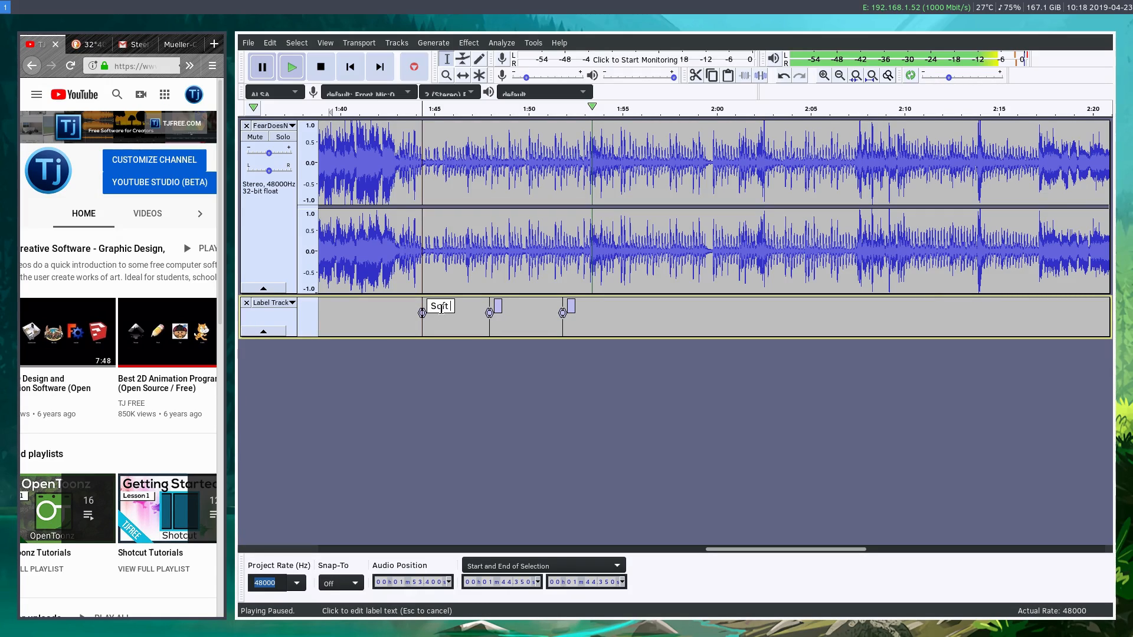
{"action": "type", "text": "Soft Part"}
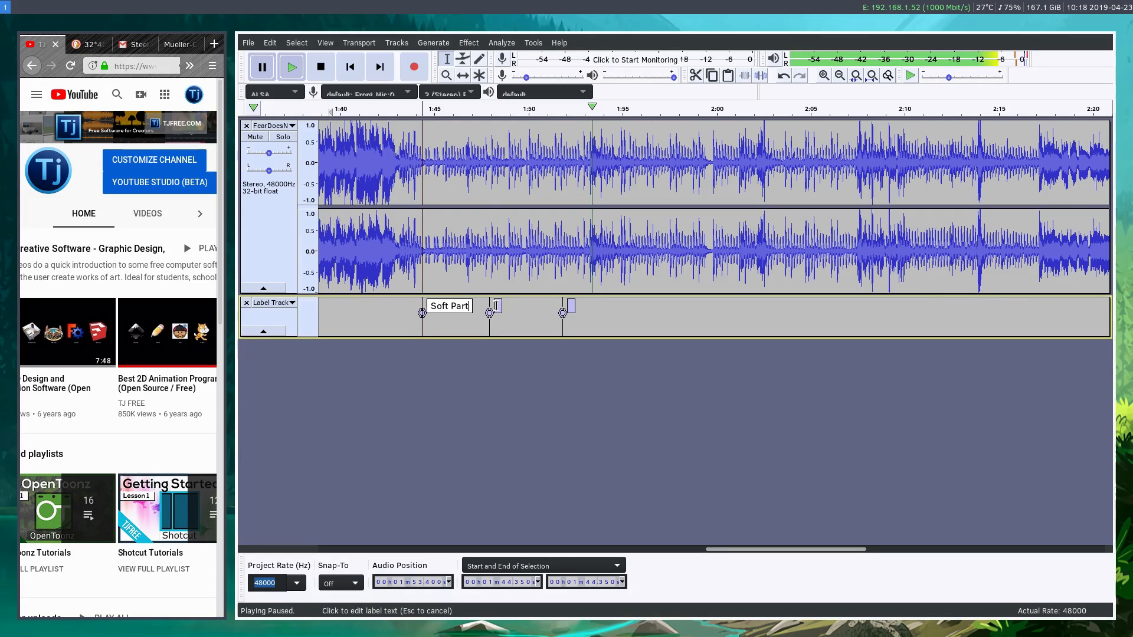
{"action": "type", "text": "Building"}
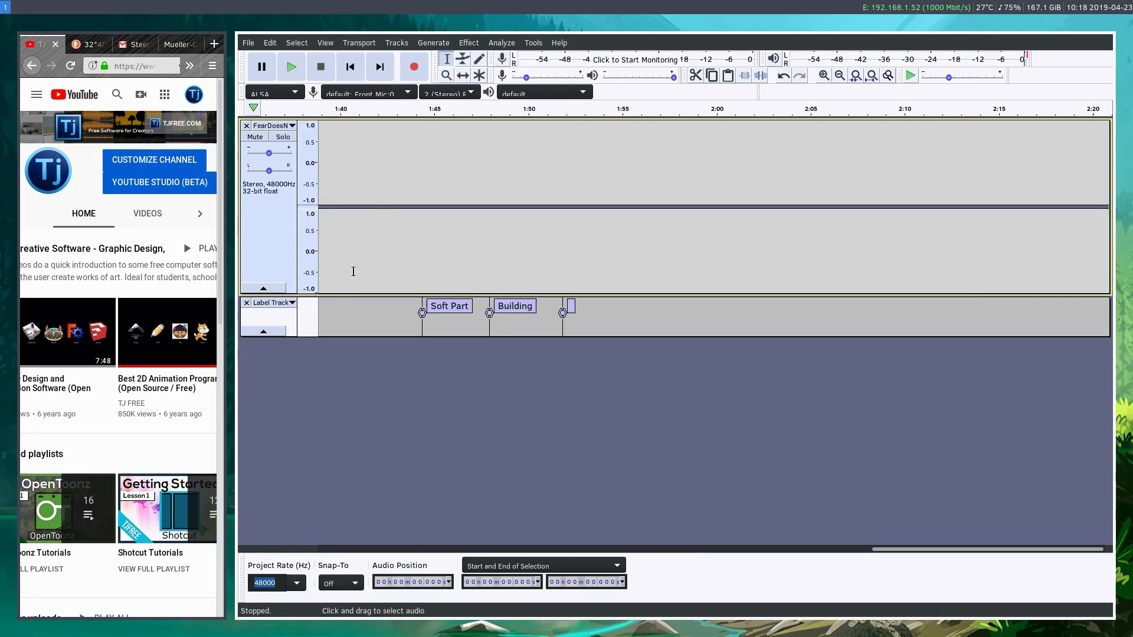
- Start an empty project and record a roughly 12-second voice track, then stop
{"action": "left_click", "coordinate": [246, 302]}
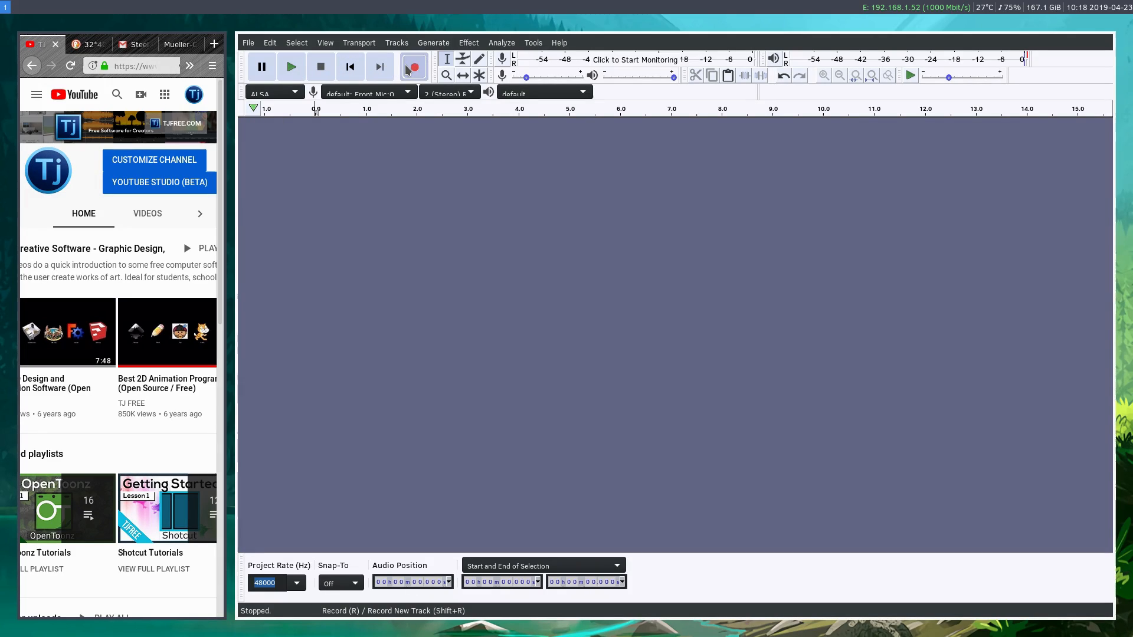
{"action": "left_click", "coordinate": [414, 67]}
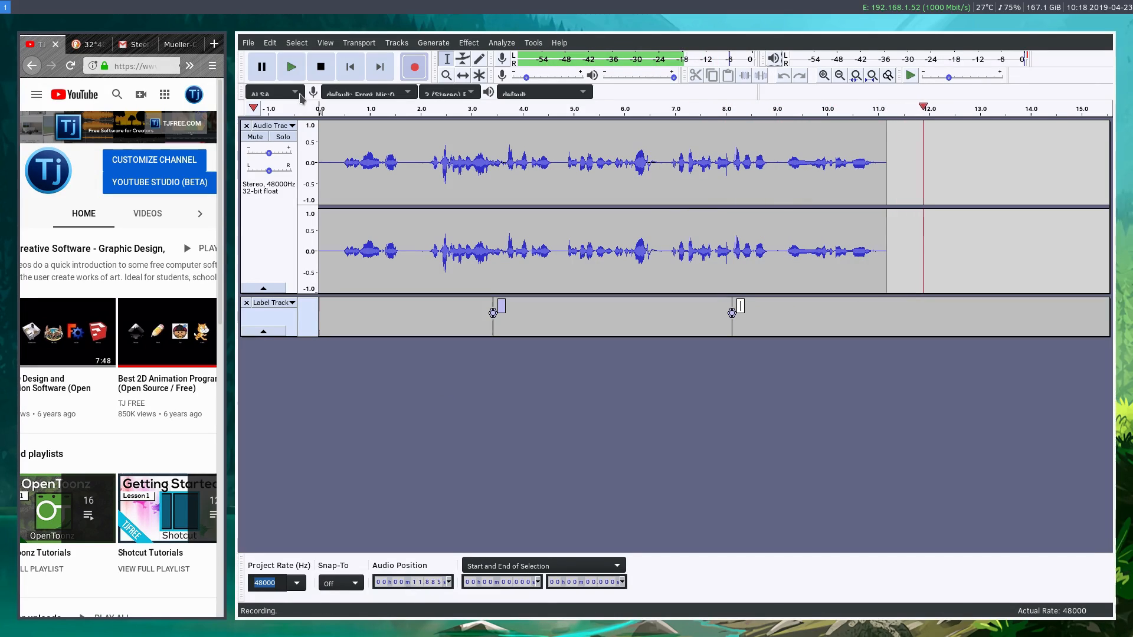
{"action": "left_click", "coordinate": [320, 66]}
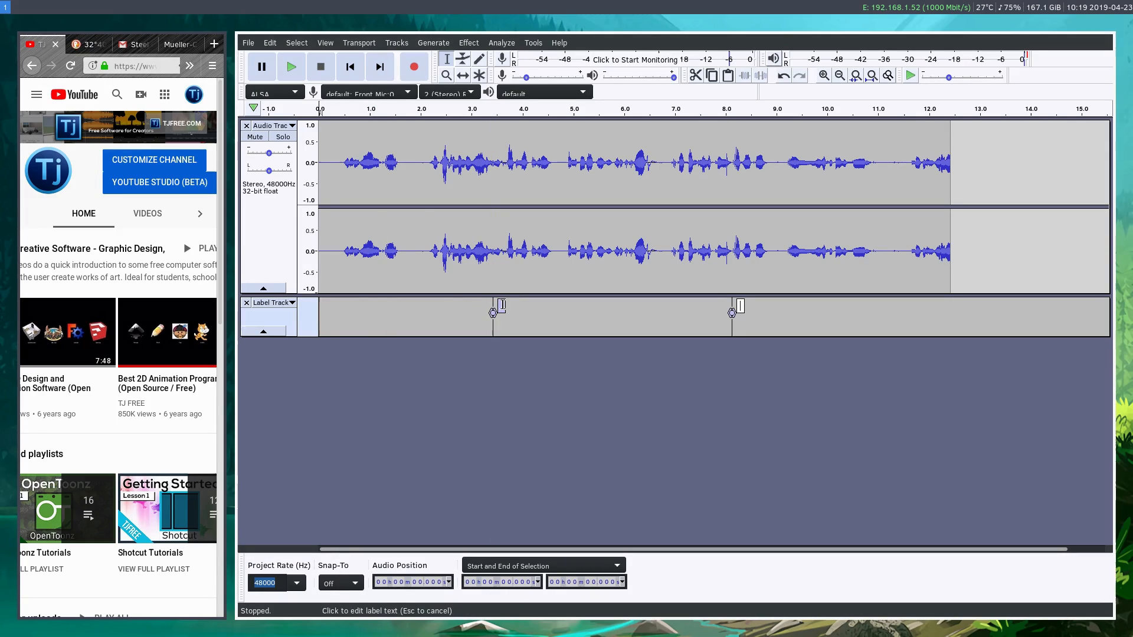
- Name the recording's two labels 'Question#1' and 'Question#2'
{"action": "type", "text": "Question#1"}
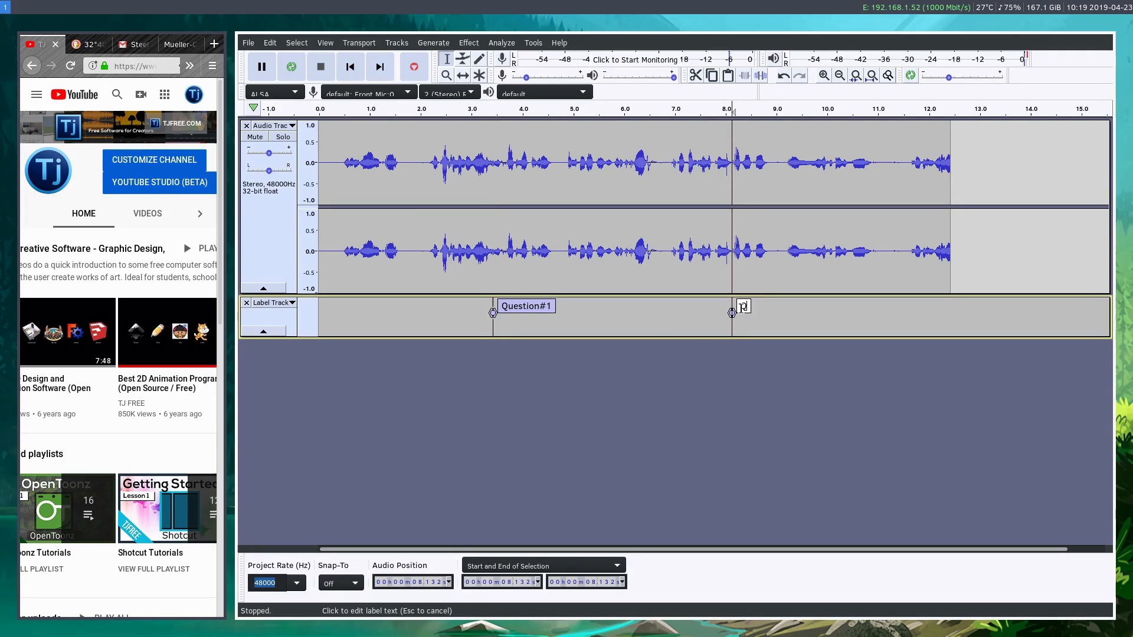
{"action": "type", "text": "Question#2"}
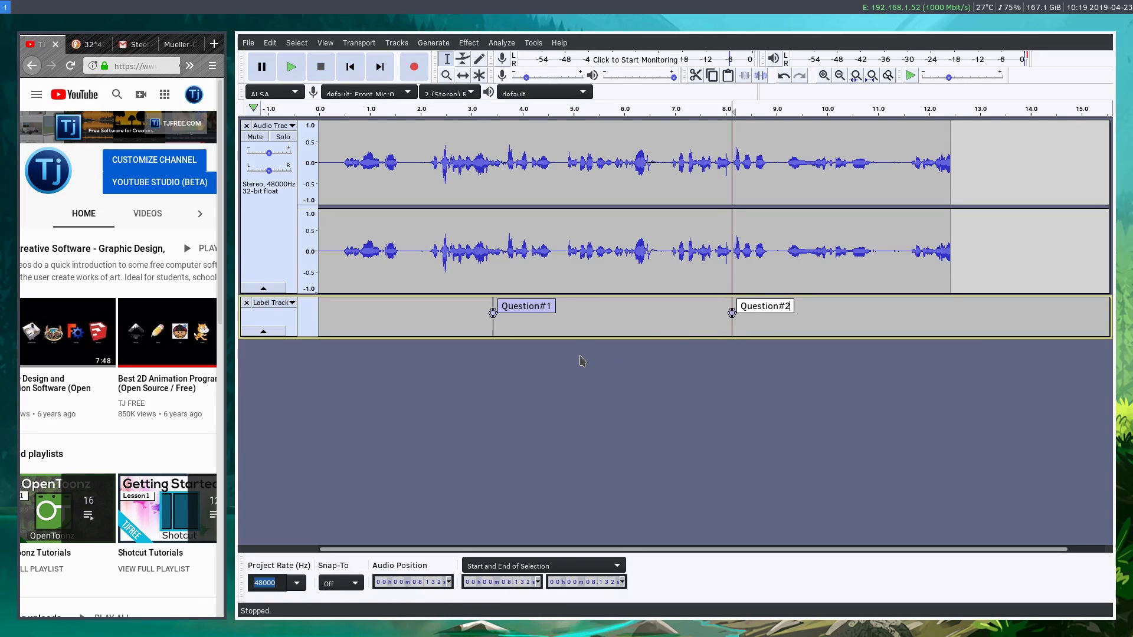
{"action": "mouse_move", "coordinate": [524, 382]}
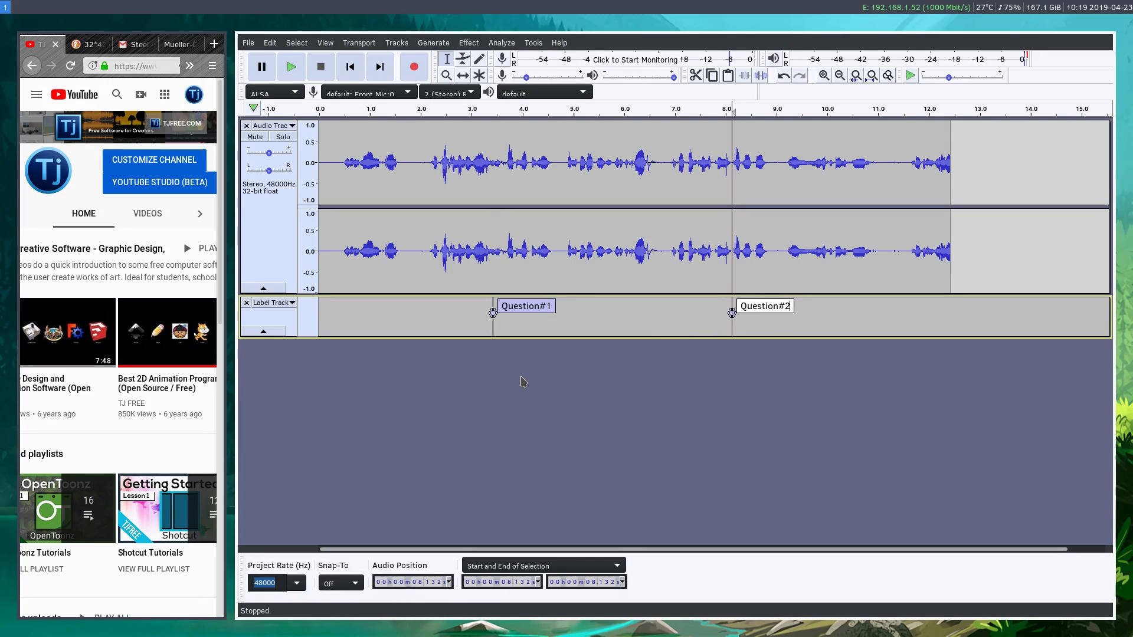
{"action": "left_click", "coordinate": [446, 76]}
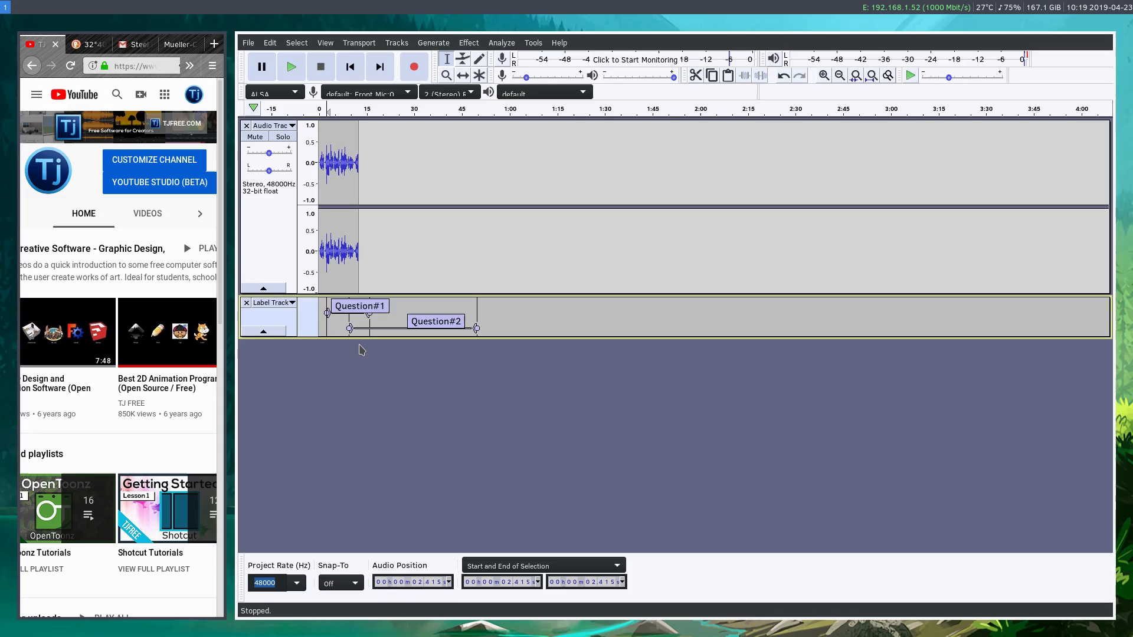
{"action": "mouse_move", "coordinate": [1023, 310]}
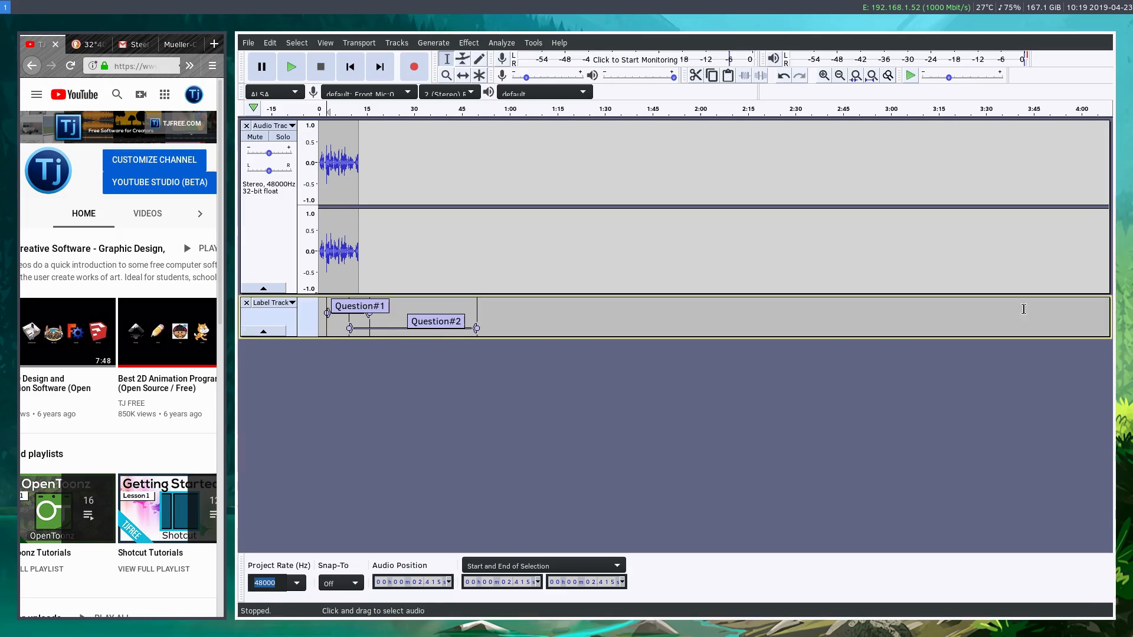